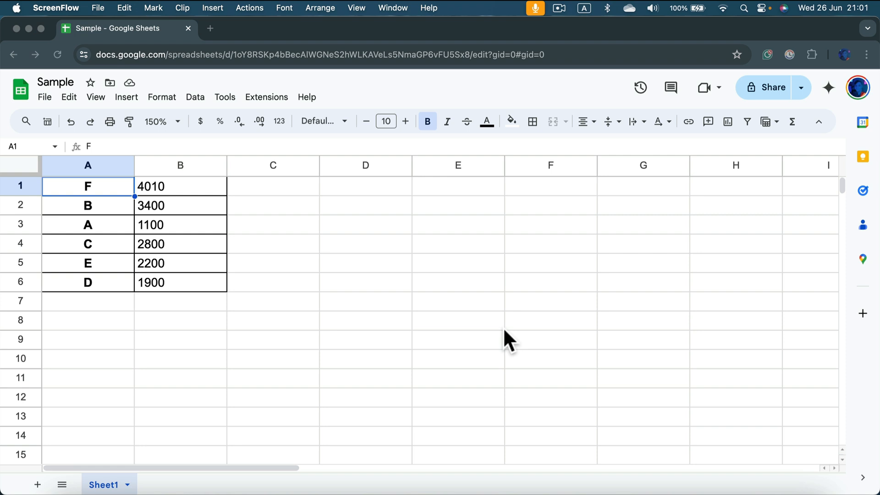
mouse_move(101, 185)
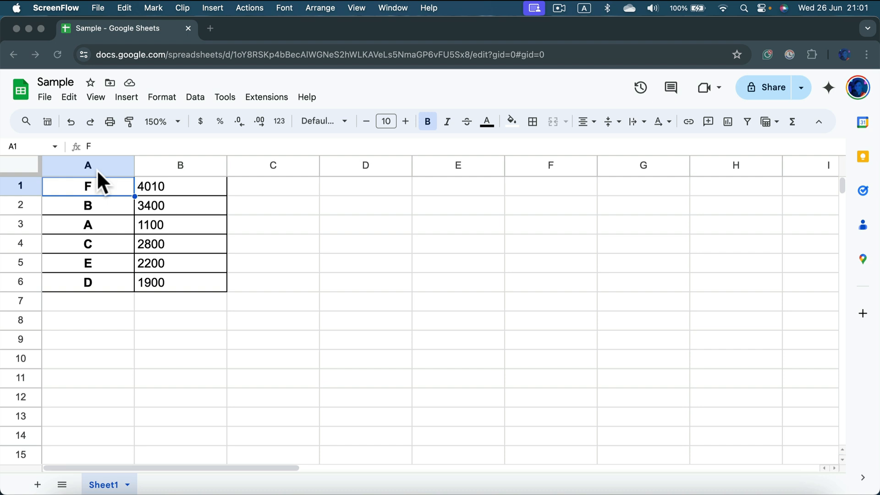
mouse_move(90, 214)
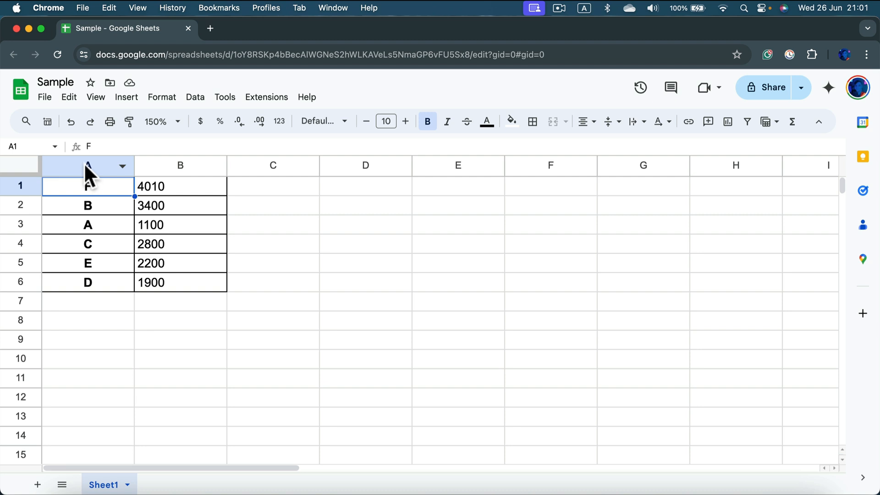
mouse_move(93, 177)
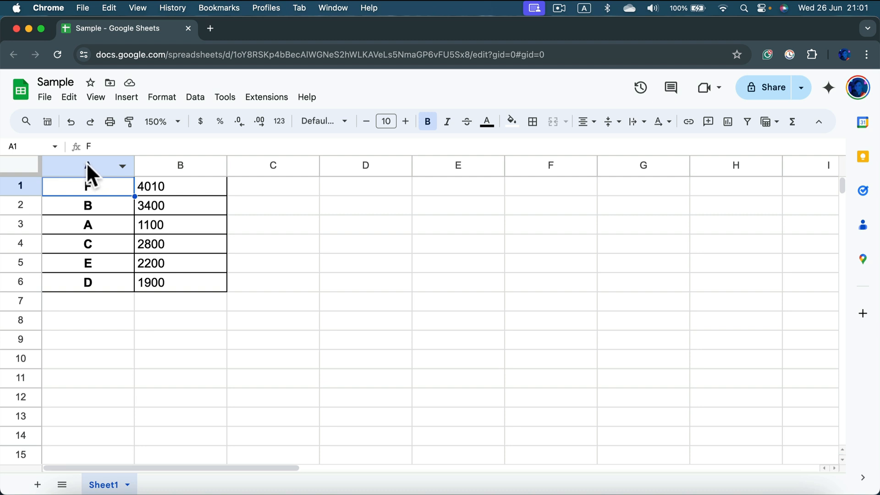
mouse_move(121, 171)
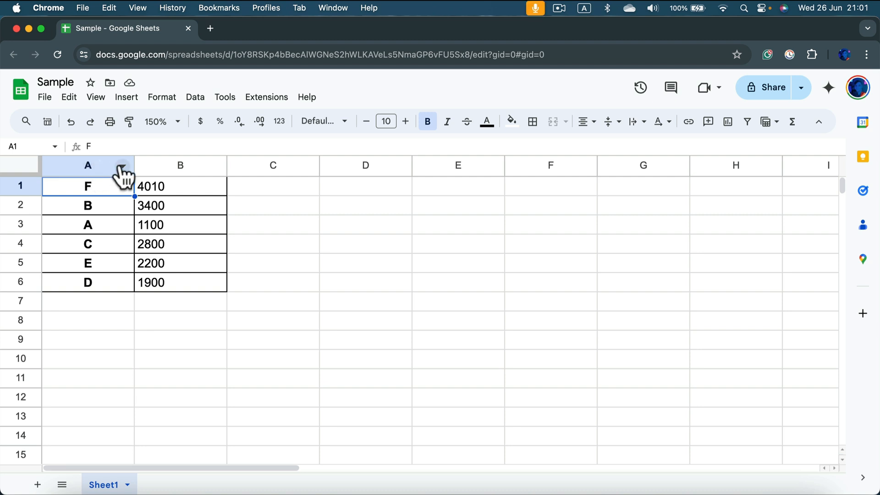
Sort the sheet A to Z by column A so rows run A through F
right_click(88, 165)
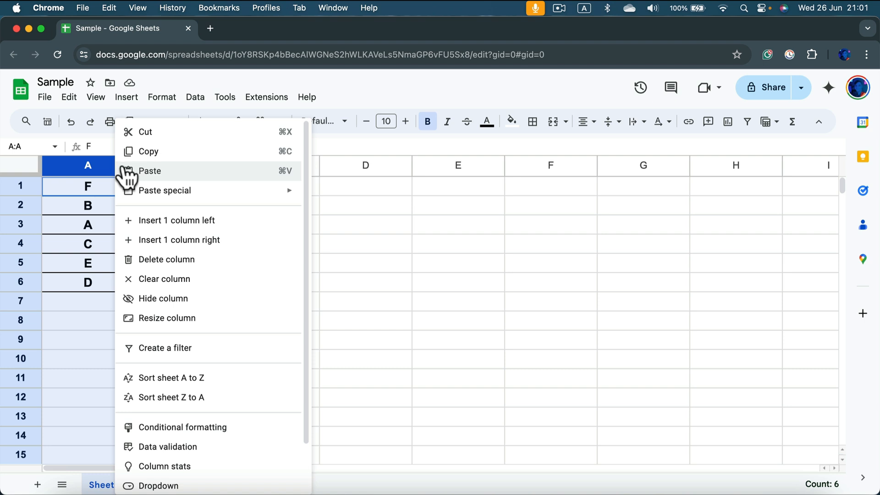
mouse_move(172, 376)
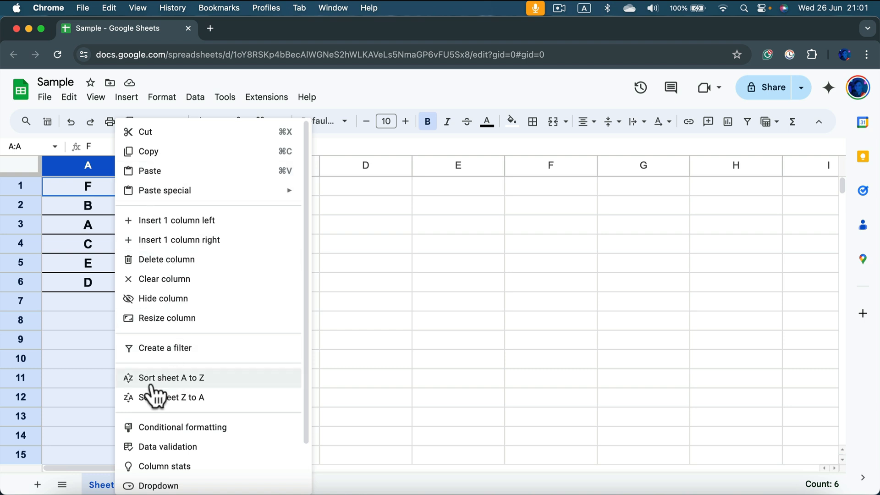
mouse_move(221, 391)
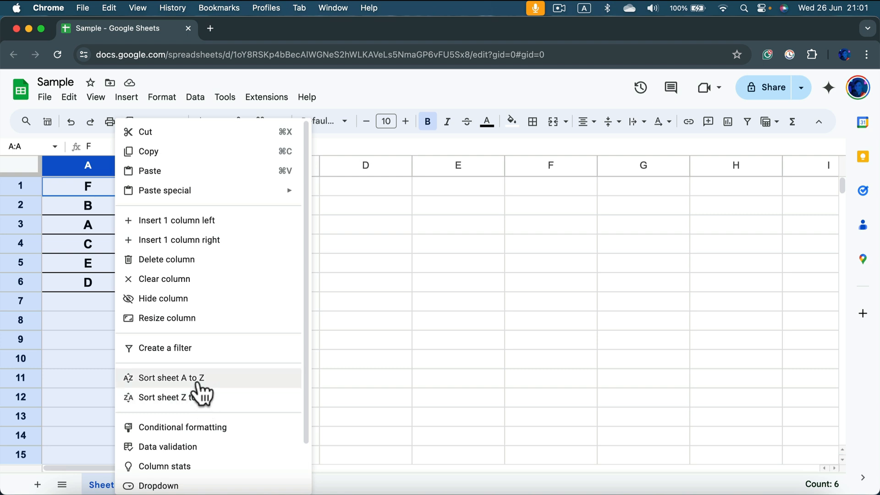
click(171, 377)
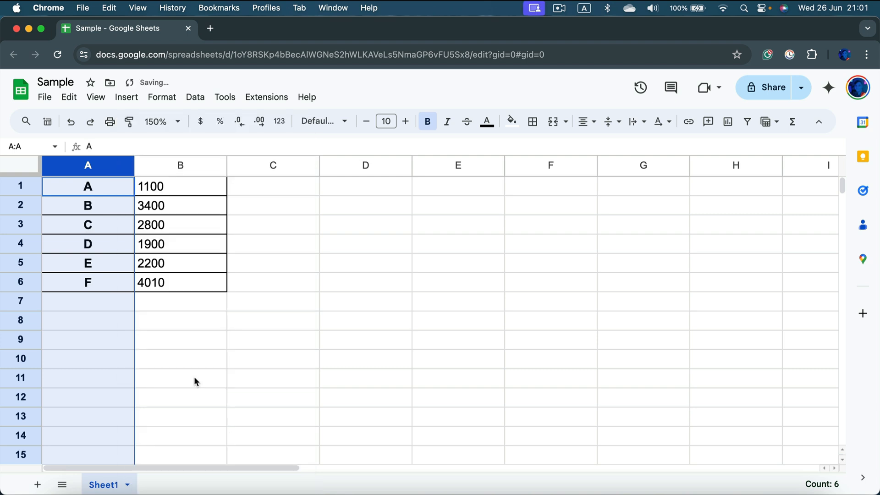
mouse_move(116, 236)
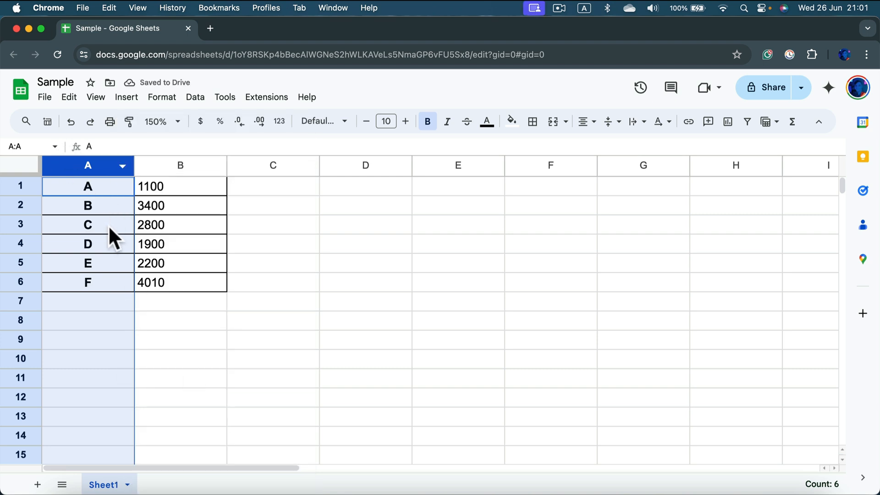
mouse_move(96, 306)
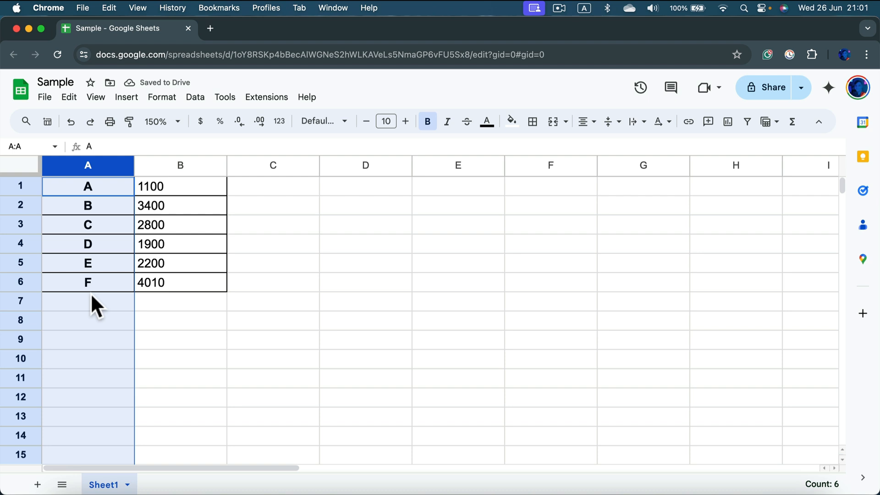
Sort the sheet Z to A by column A, rows F down to A, then select column B
right_click(88, 165)
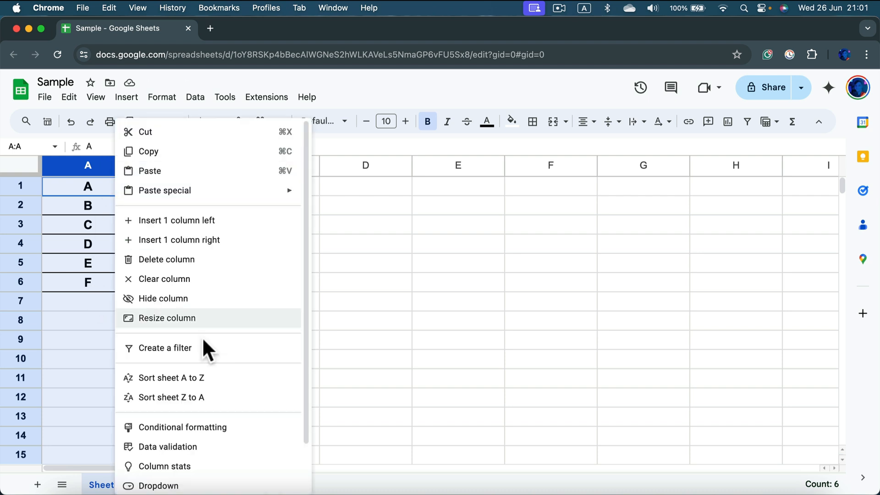
click(172, 377)
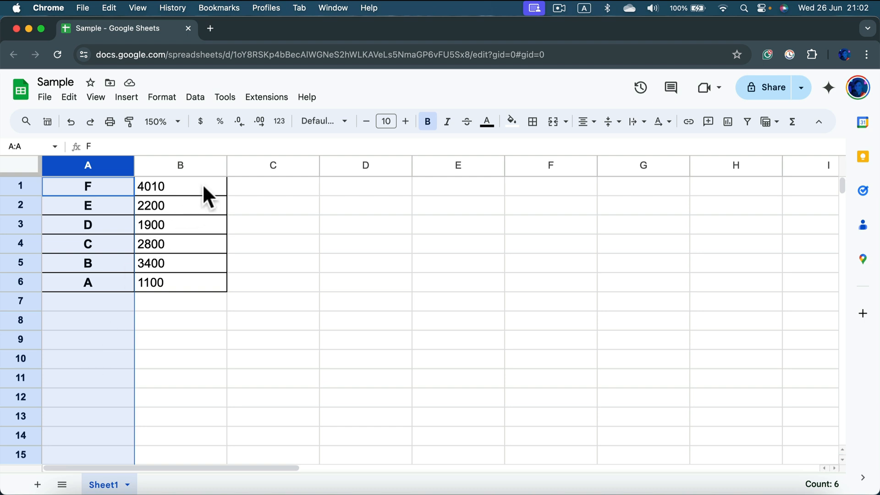
click(181, 165)
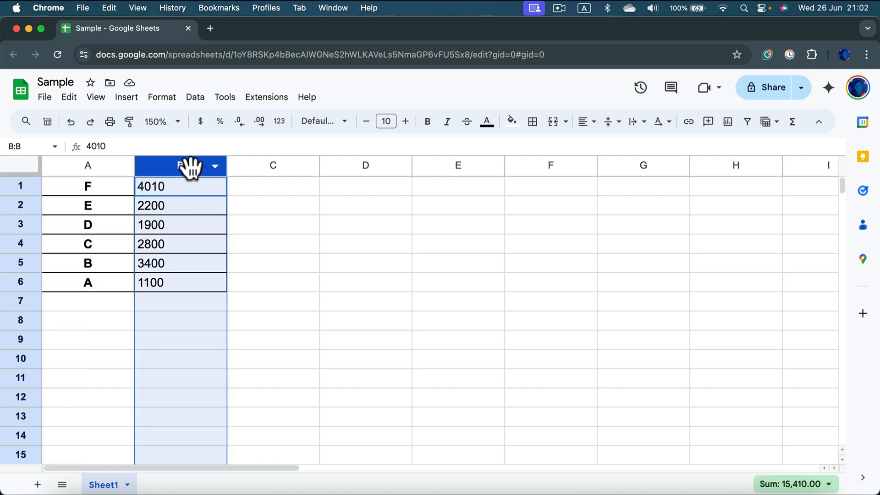
Sort the sheet by column B ascending, 1100 up to 4010
right_click(180, 165)
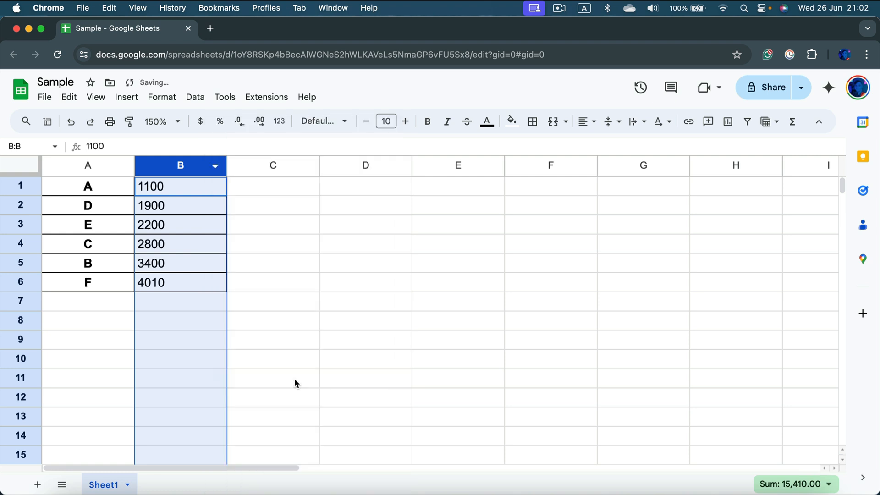
mouse_move(171, 196)
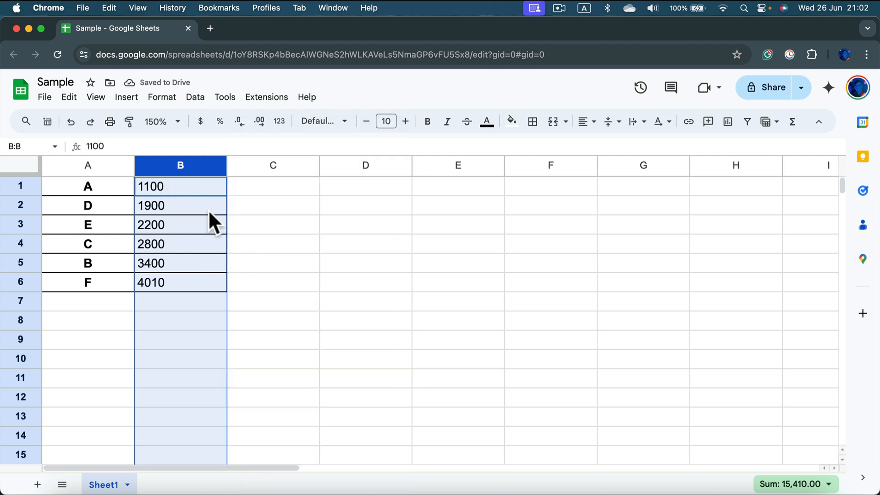
mouse_move(180, 292)
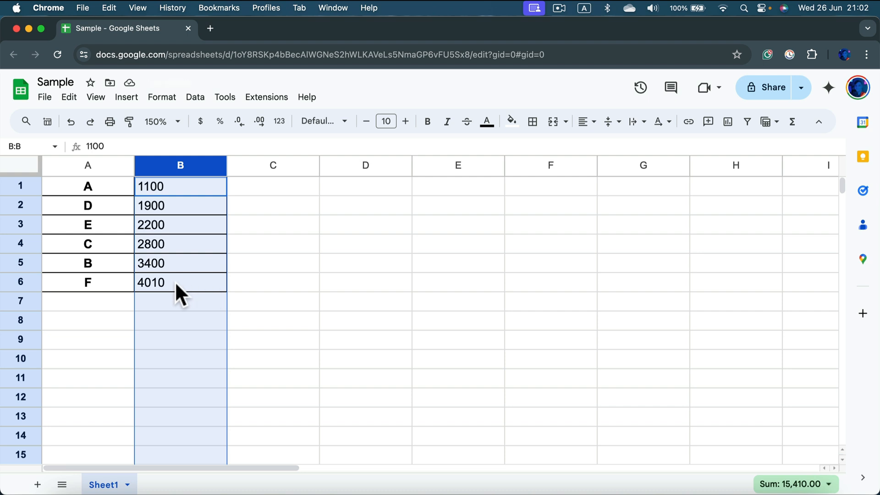
mouse_move(98, 168)
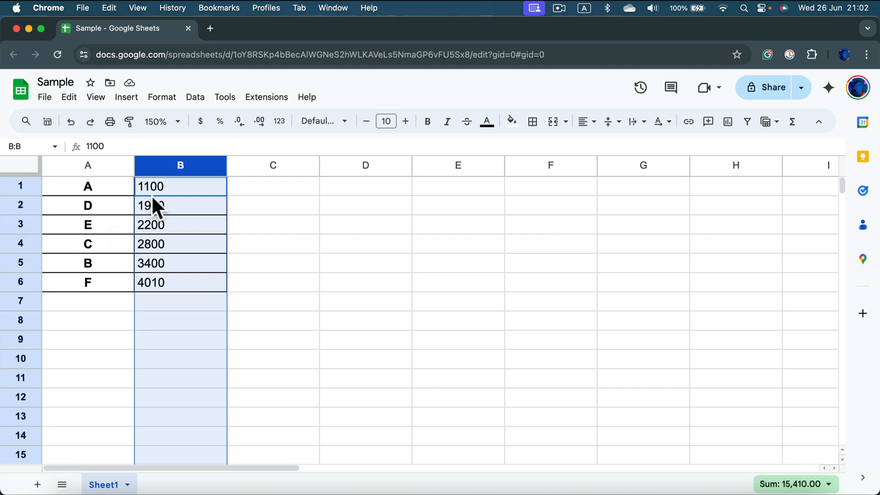
Sort the sheet by column B descending, 4010 down to 1100
right_click(181, 204)
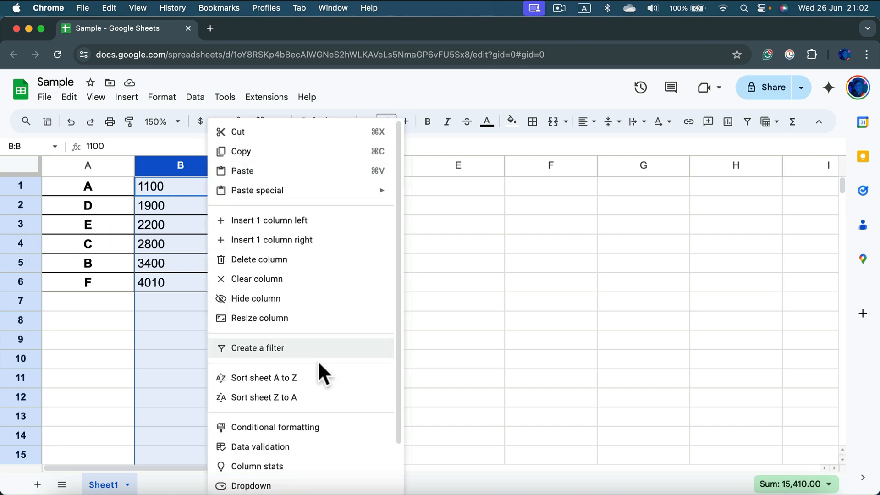
click(263, 397)
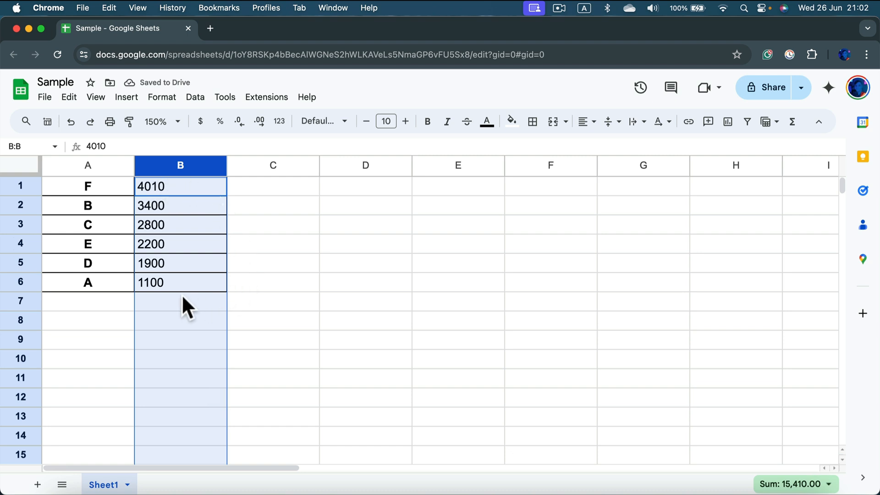
mouse_move(192, 289)
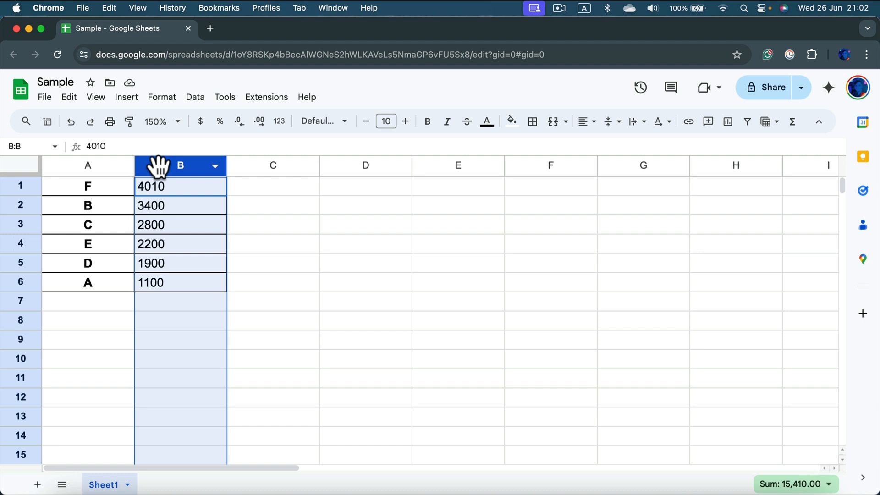
right_click(181, 165)
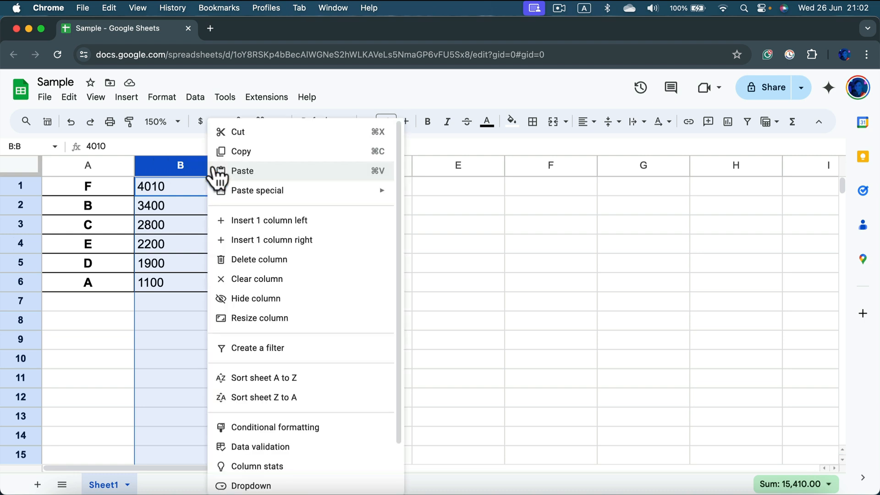
mouse_move(275, 376)
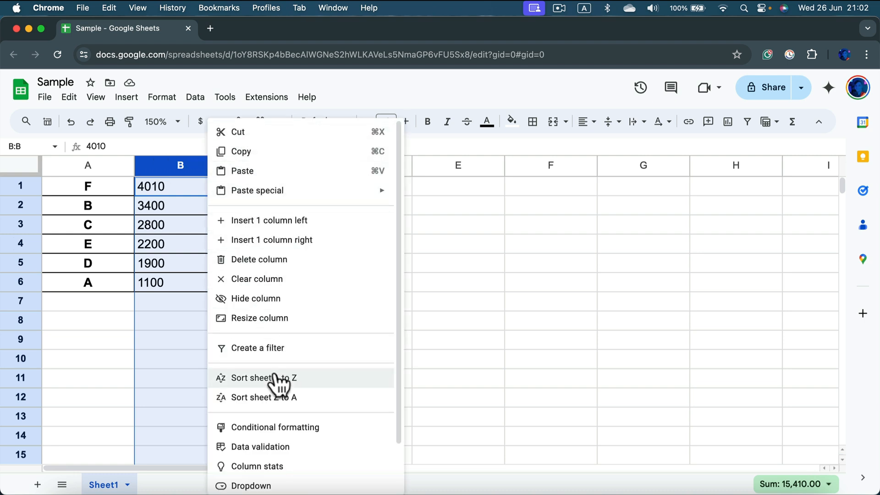